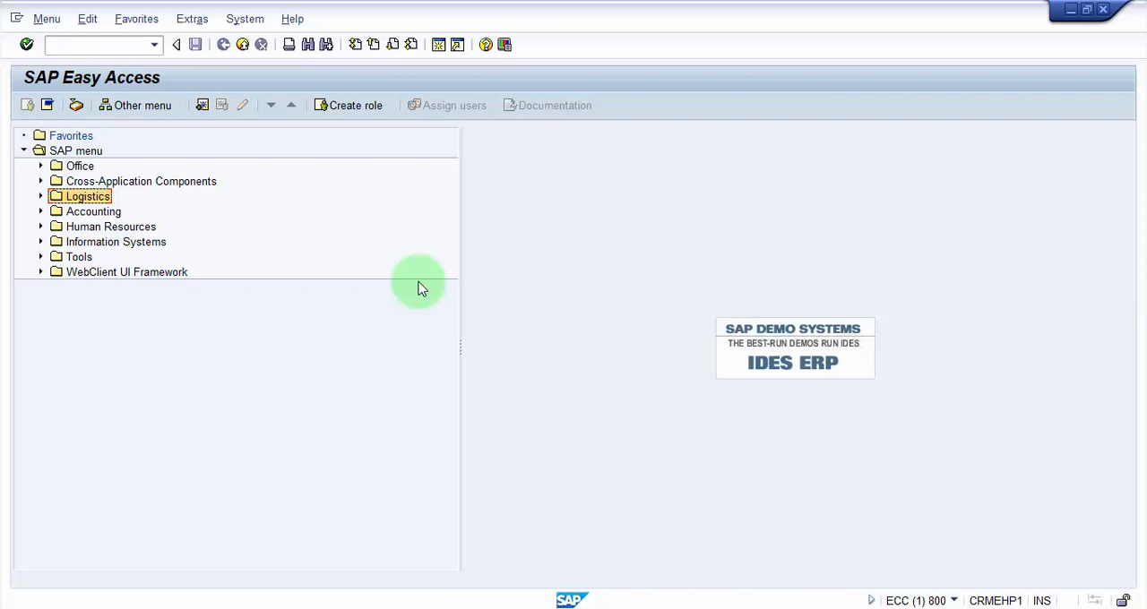
{"action": "mouse_move", "coordinate": [355, 171]}
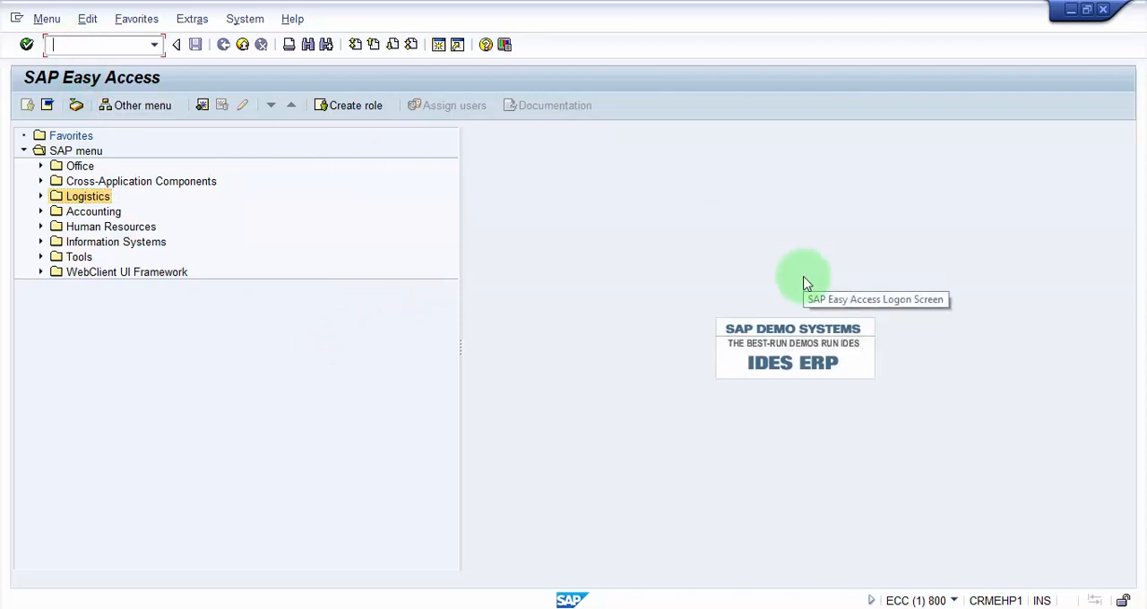
- Expand Logistics > Materials Management > Material Master > Material > Flag for Deletion to list MM06 and MM16
{"action": "left_click", "coordinate": [40, 197]}
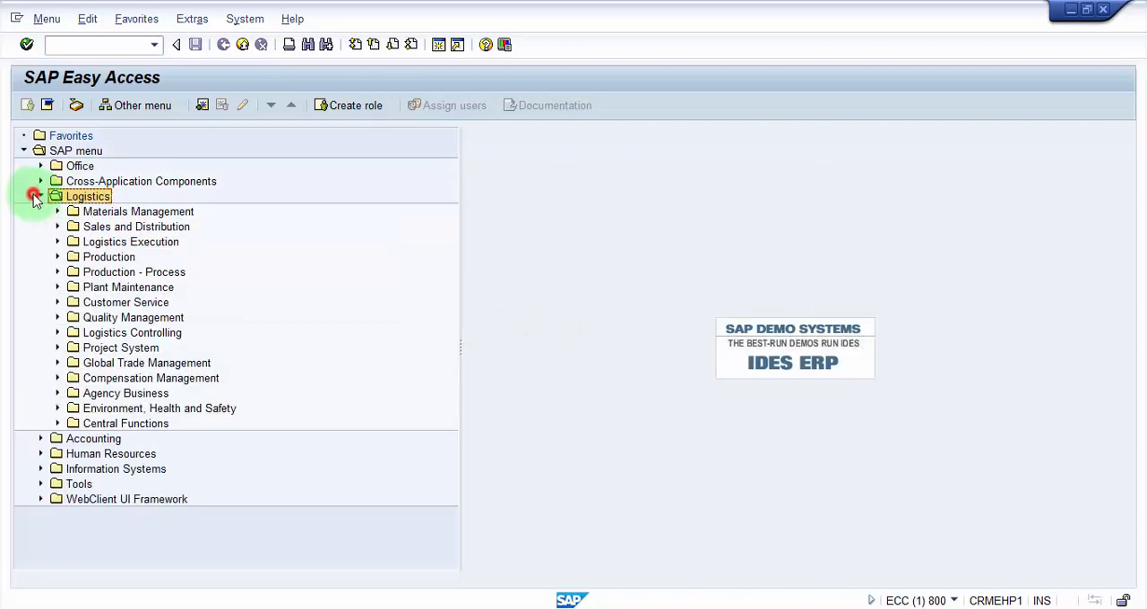
{"action": "left_click", "coordinate": [57, 212]}
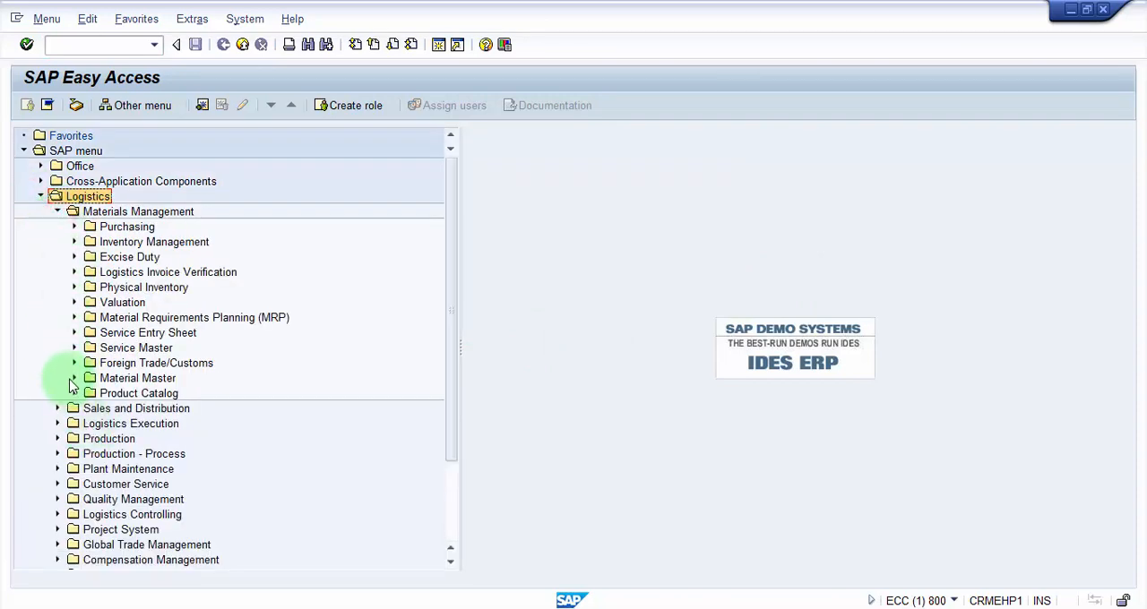
{"action": "left_click", "coordinate": [73, 379]}
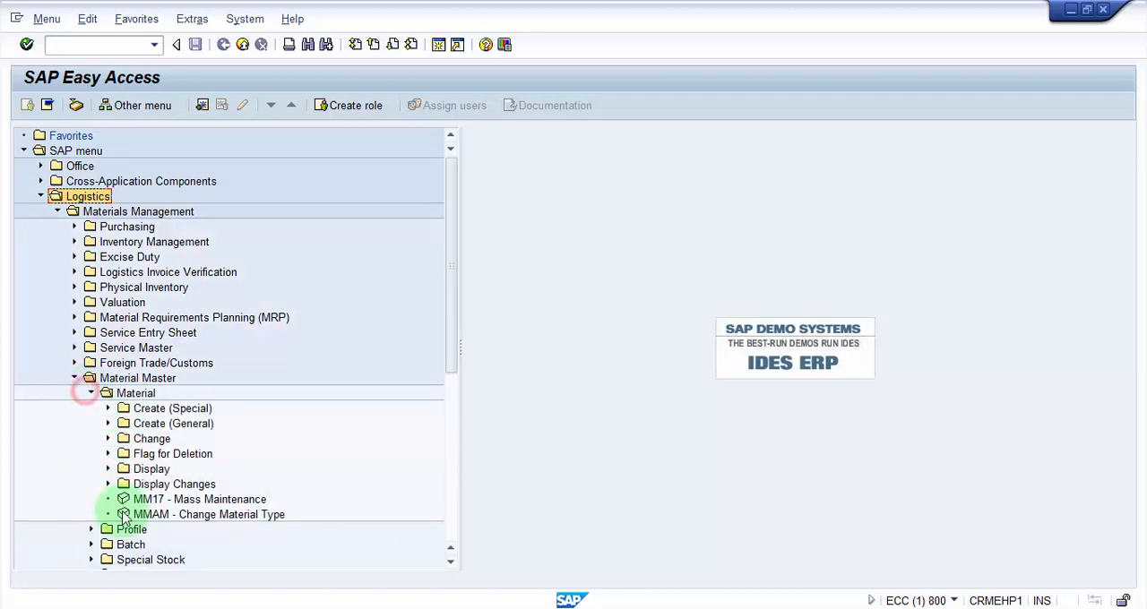
{"action": "left_click", "coordinate": [107, 453]}
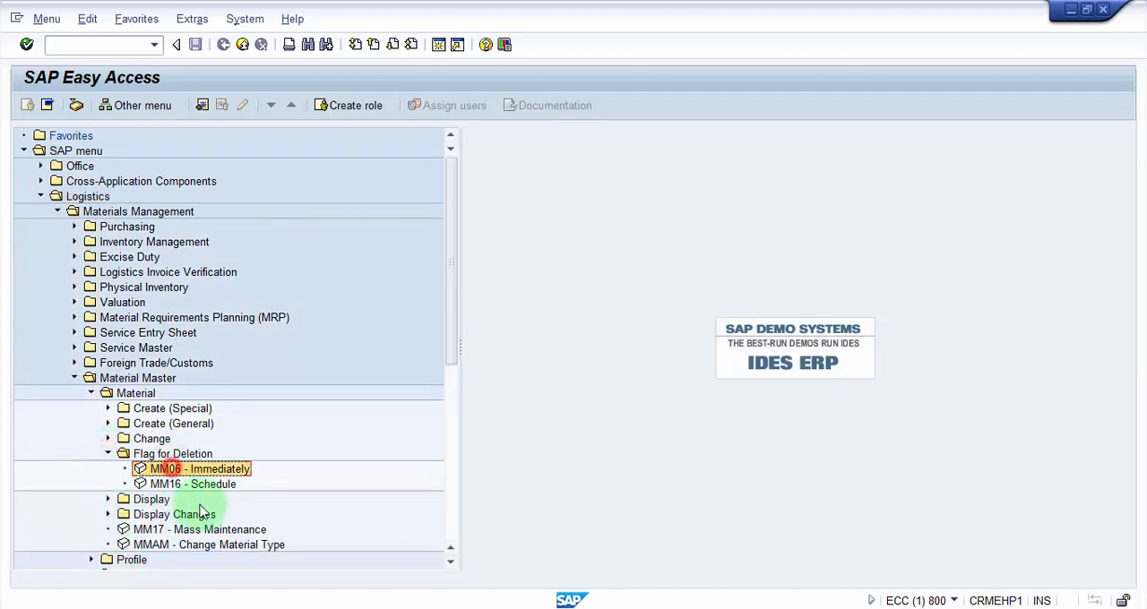
{"action": "mouse_move", "coordinate": [216, 484]}
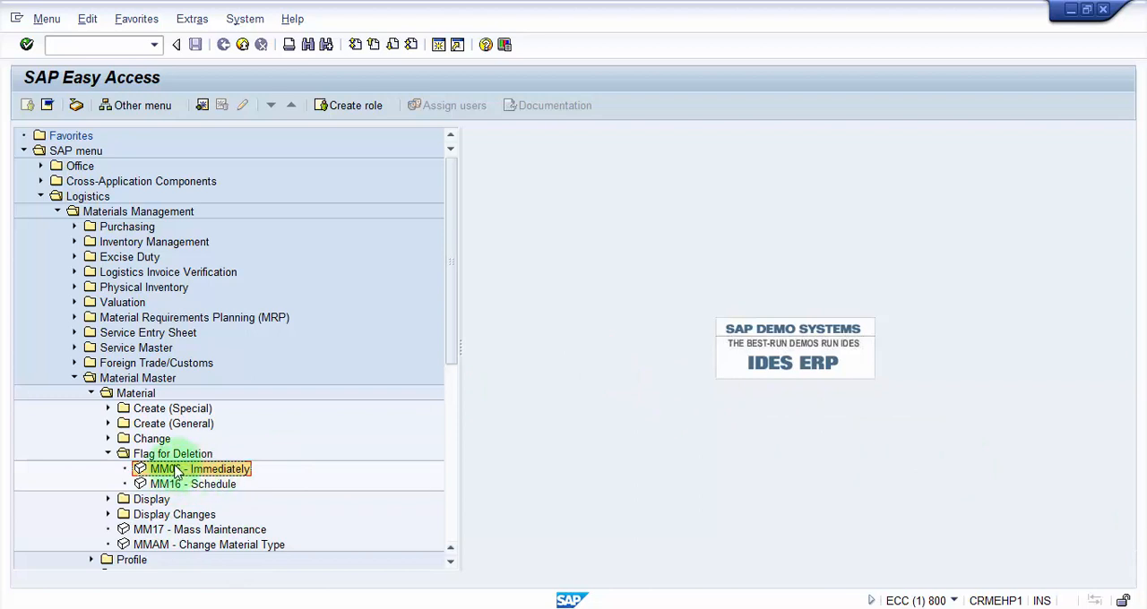
- Start MM06 for material R-0105, then launch Materials List via /OMM60 in a new session
{"action": "double_click", "coordinate": [176, 470]}
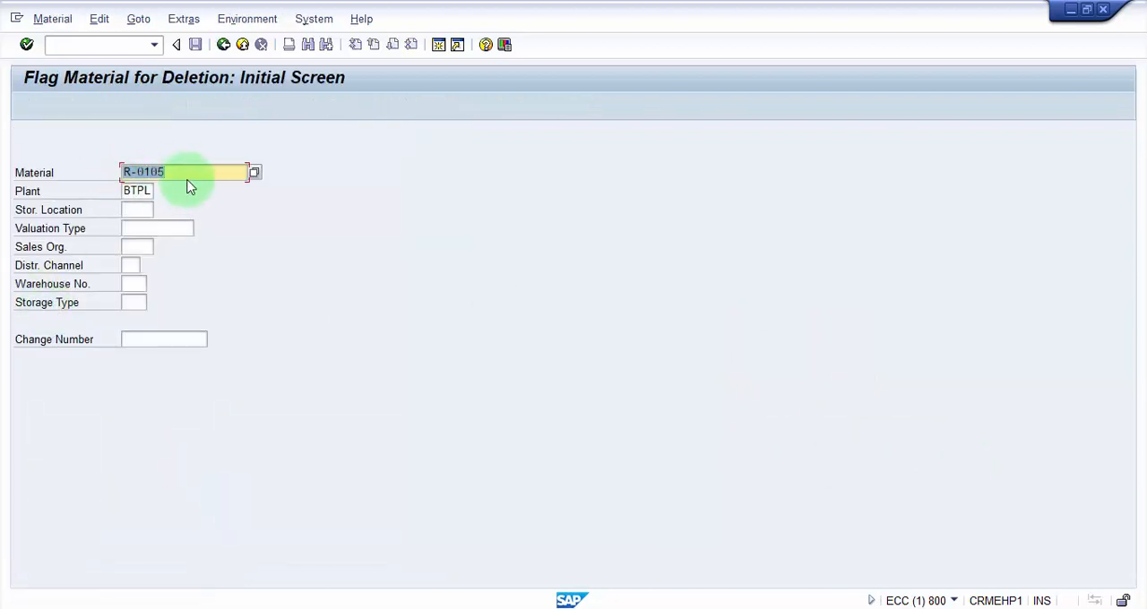
{"action": "left_click", "coordinate": [136, 190]}
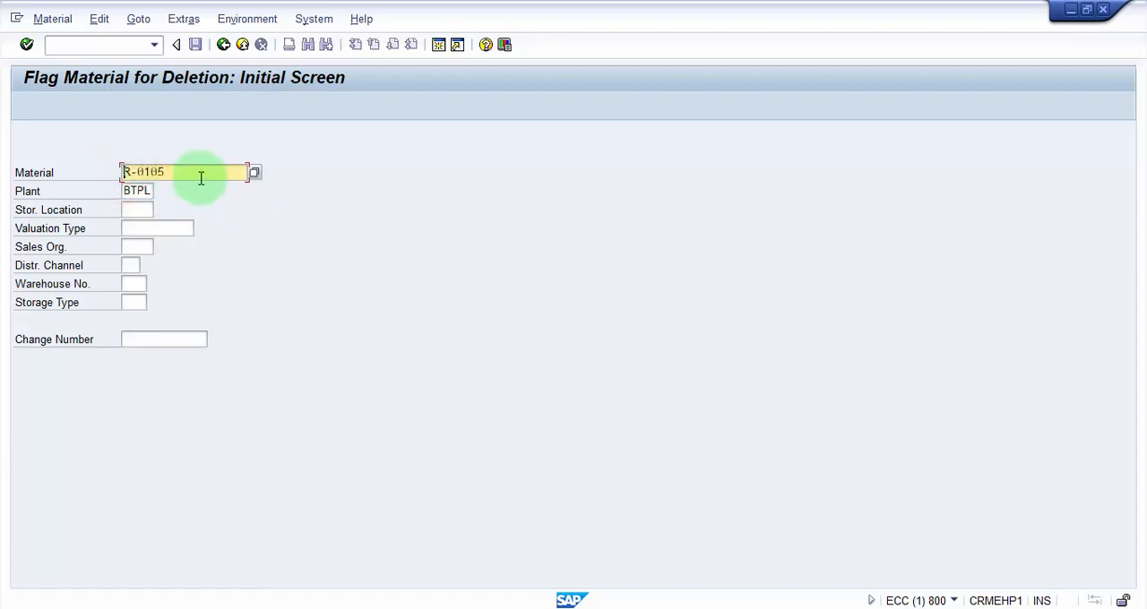
{"action": "left_click", "coordinate": [94, 43]}
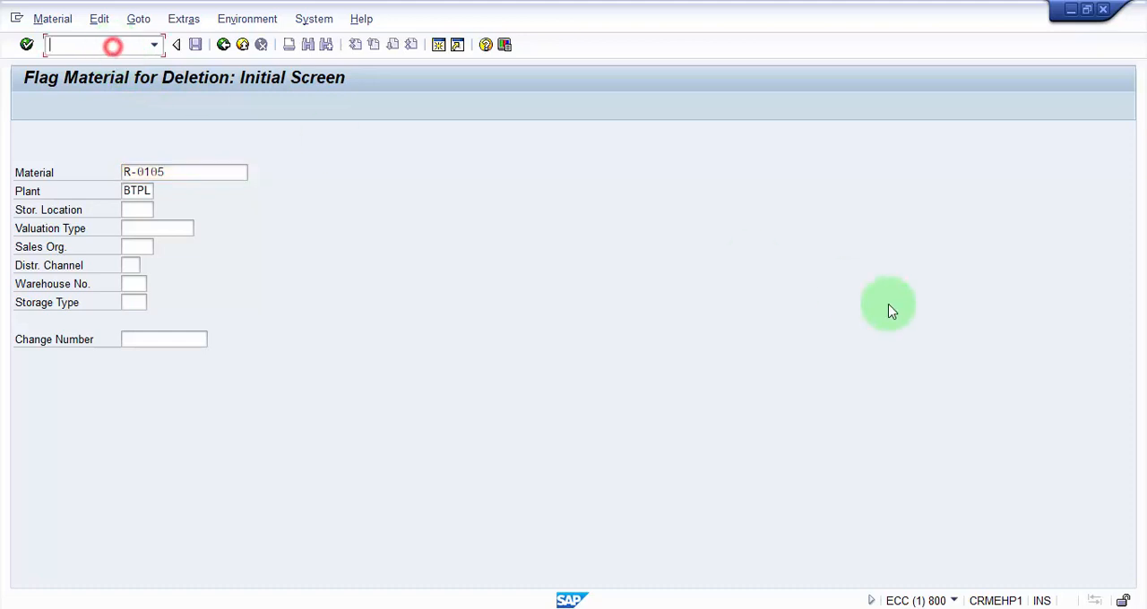
{"action": "type", "text": "/OMM60"}
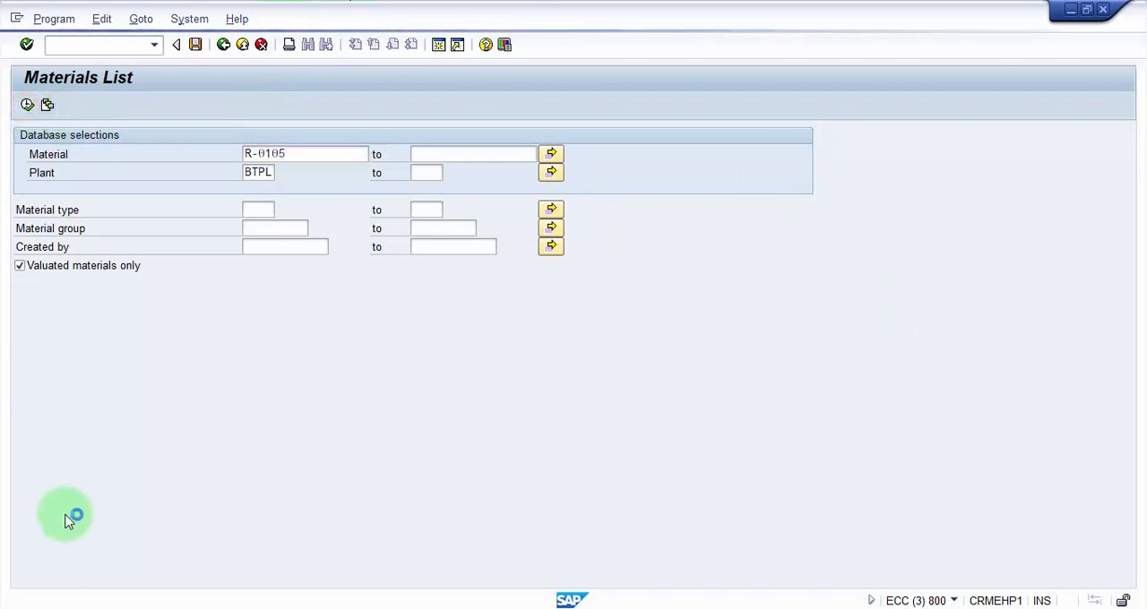
- Execute the Materials List to show R-0105 at plant BTPL, a raw material priced 199.00 EUR
{"action": "left_click", "coordinate": [25, 104]}
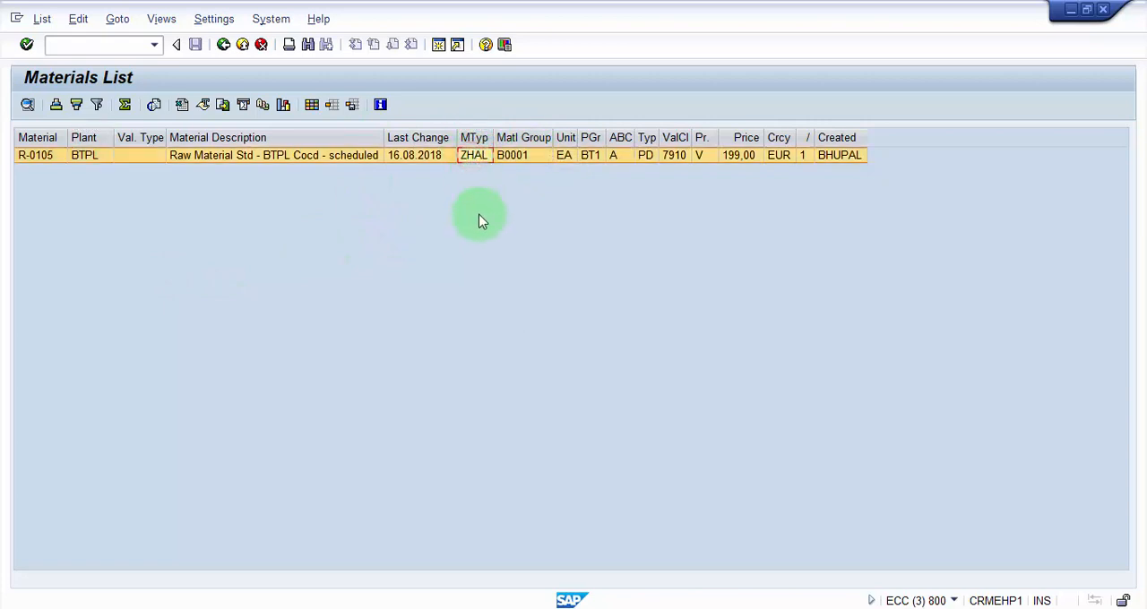
{"action": "mouse_move", "coordinate": [828, 158]}
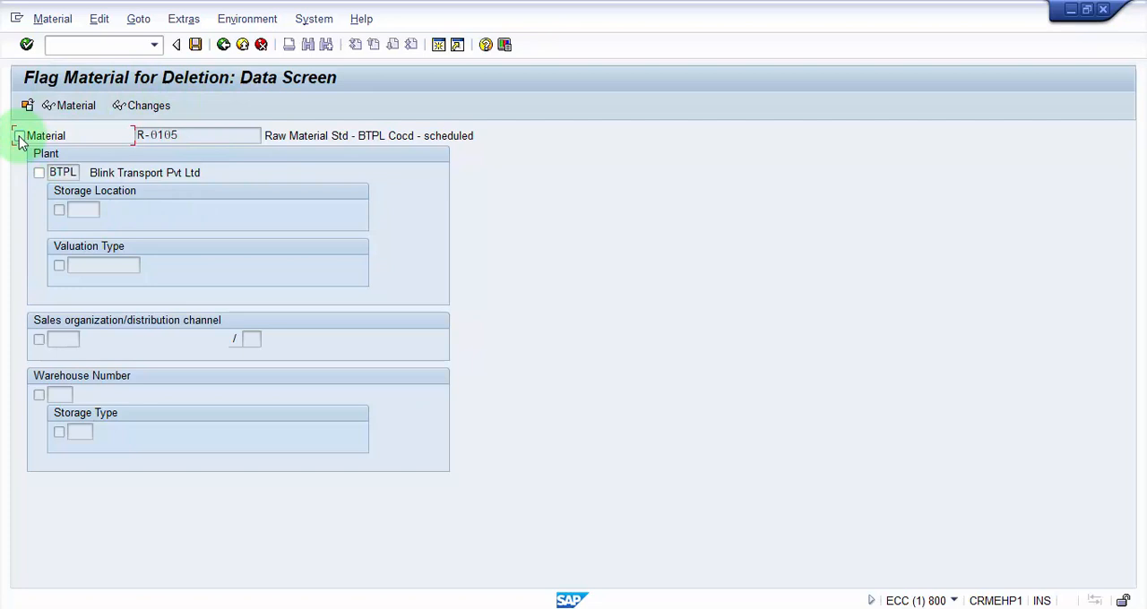
{"action": "mouse_move", "coordinate": [40, 172]}
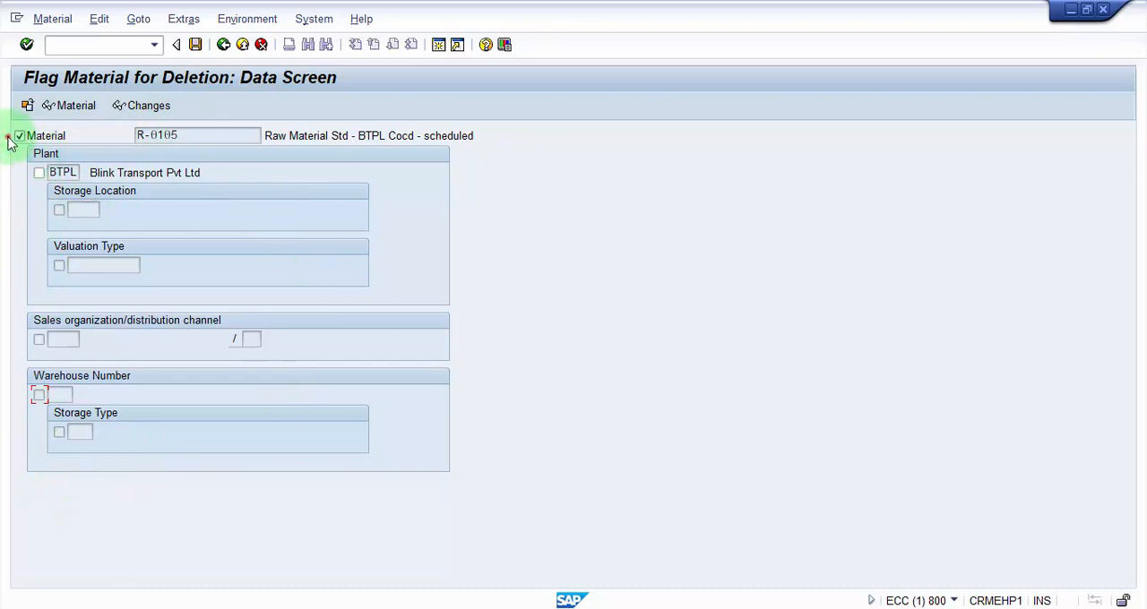
- Tick the plant BTPL deletion flag for material R-0105
{"action": "left_click", "coordinate": [39, 172]}
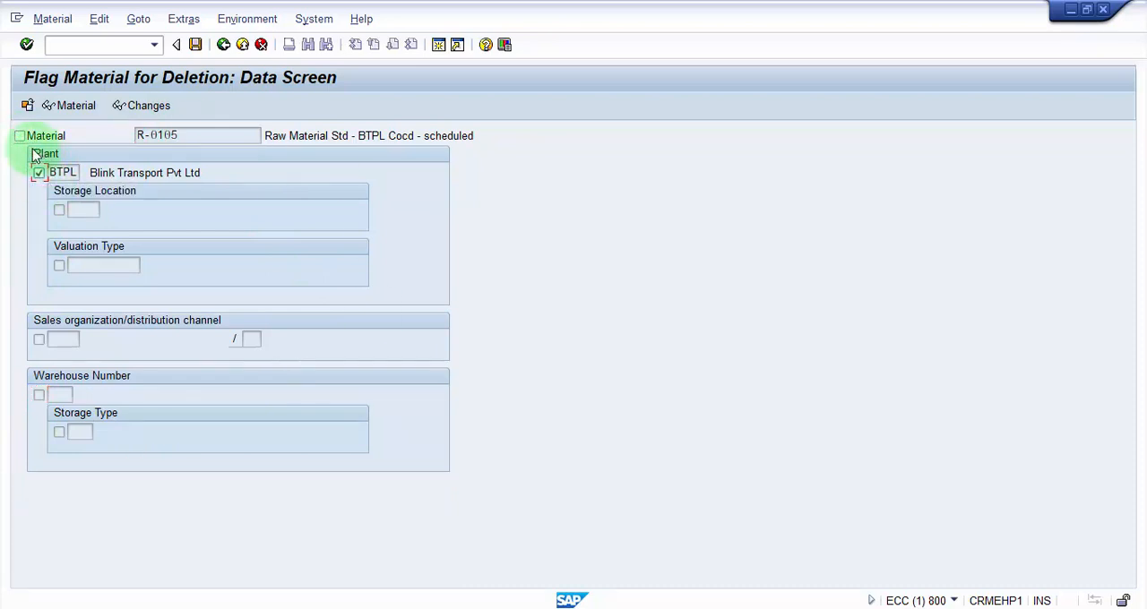
{"action": "mouse_move", "coordinate": [419, 168]}
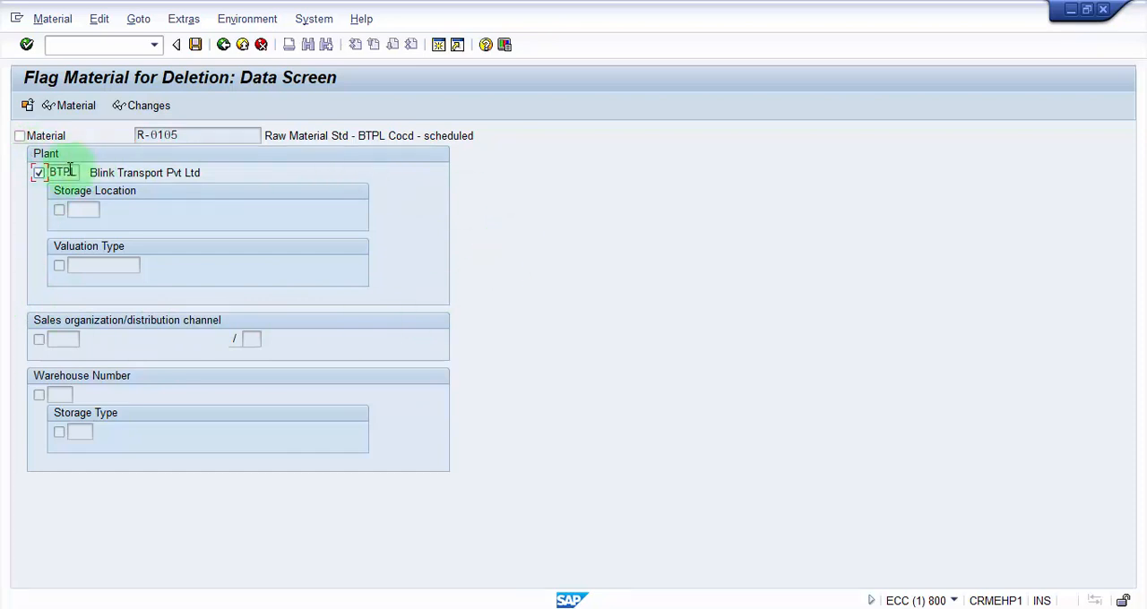
{"action": "mouse_move", "coordinate": [61, 312]}
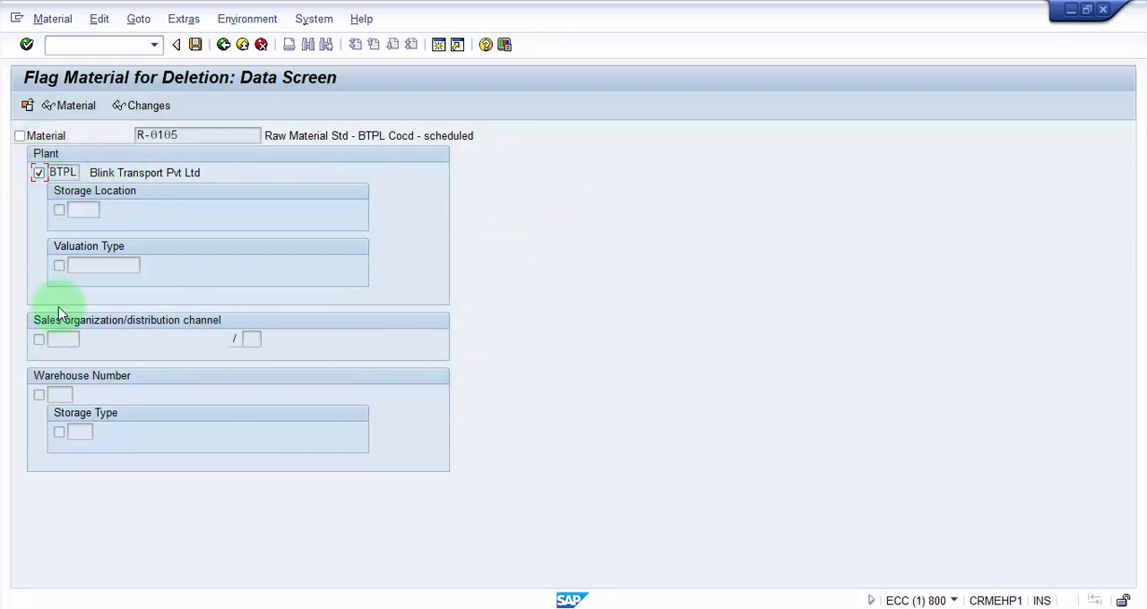
{"action": "mouse_move", "coordinate": [948, 306]}
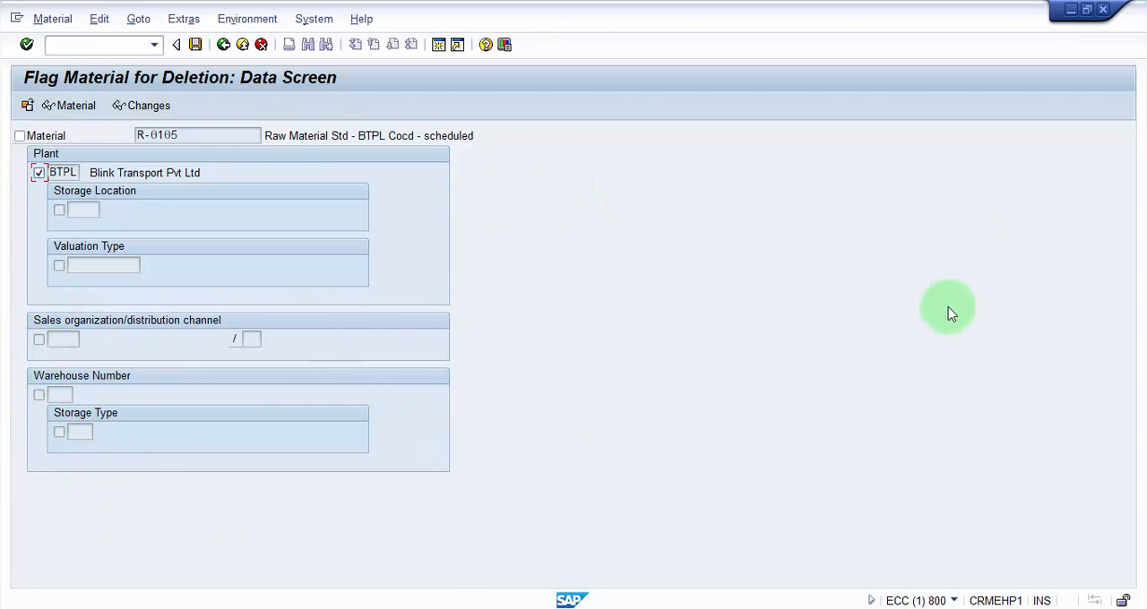
{"action": "mouse_move", "coordinate": [140, 240]}
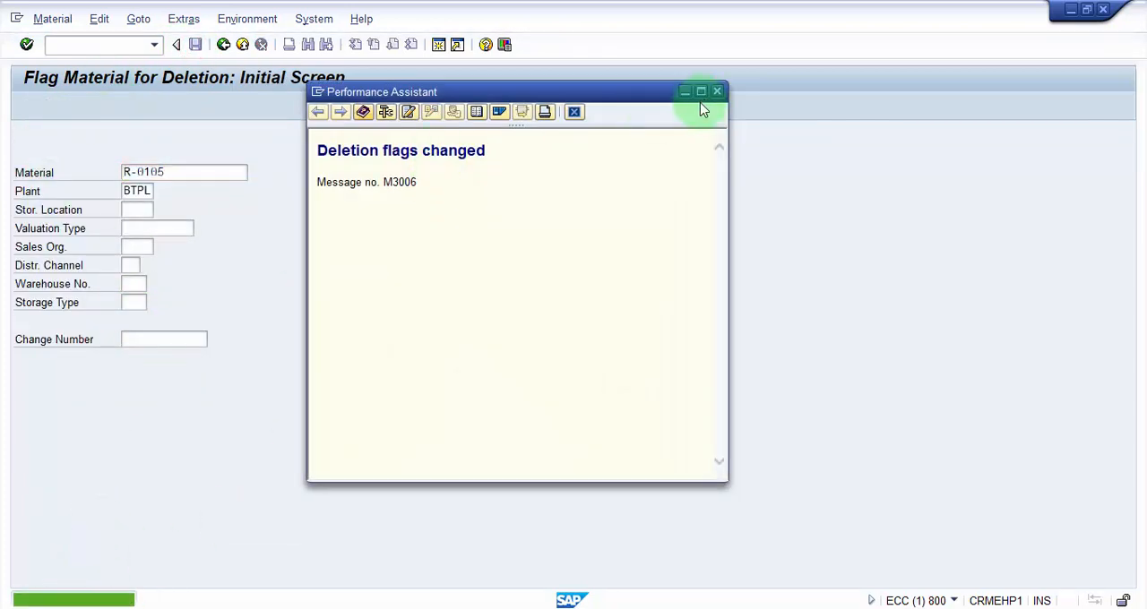
- Dismiss the deletion-flags-changed message for R-0105 at BTPL
{"action": "left_click", "coordinate": [717, 89]}
{"action": "type", "text": "/"}
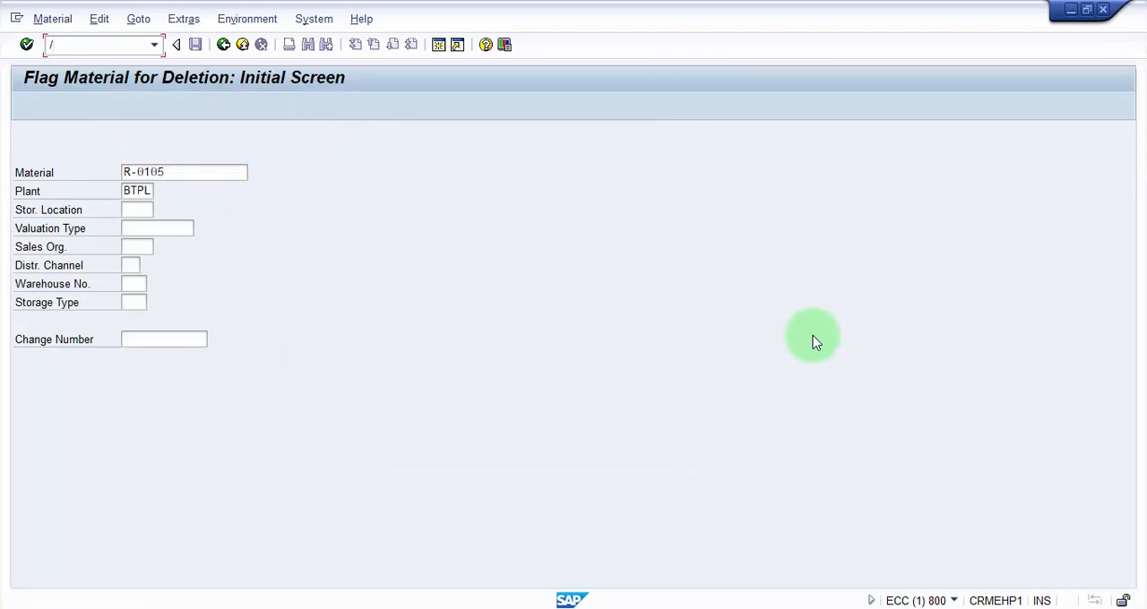
- Launch Create Purchase Order via /NME21N in a new session
{"action": "type", "text": "N"}
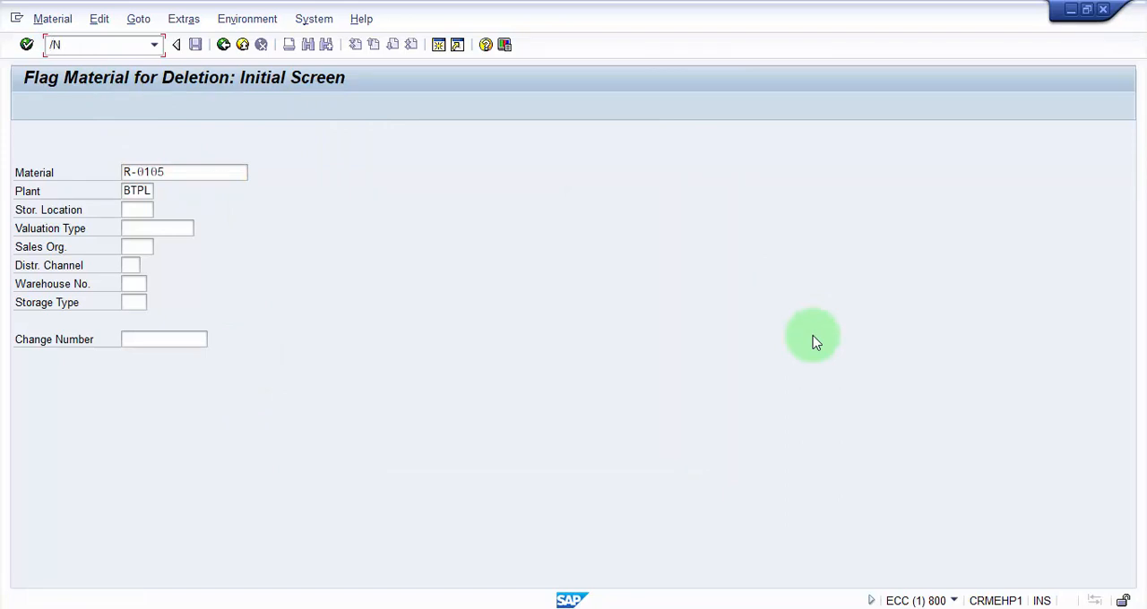
{"action": "type", "text": "/O"}
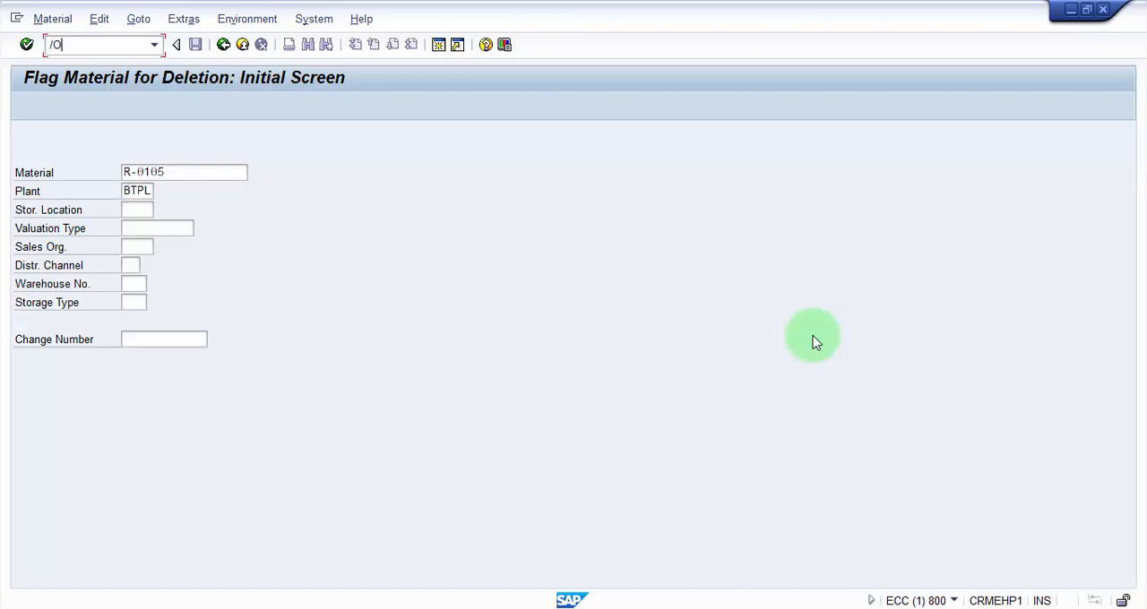
{"action": "type", "text": "NME21N"}
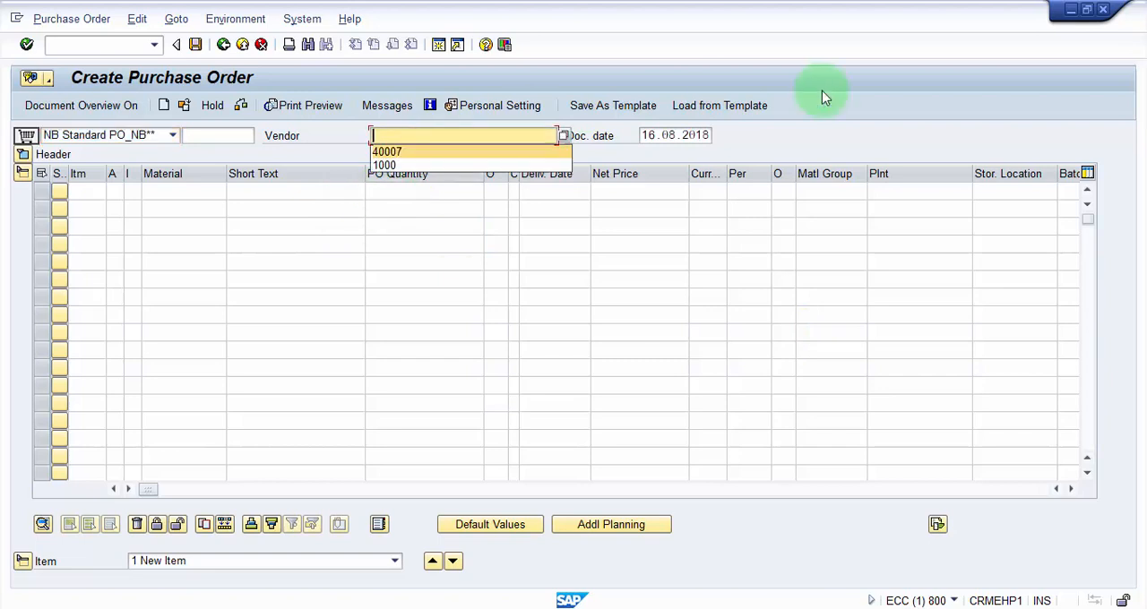
- Choose vendor 40007 with org data btp1 and enter material R-0105 on the first item
{"action": "left_click", "coordinate": [387, 151]}
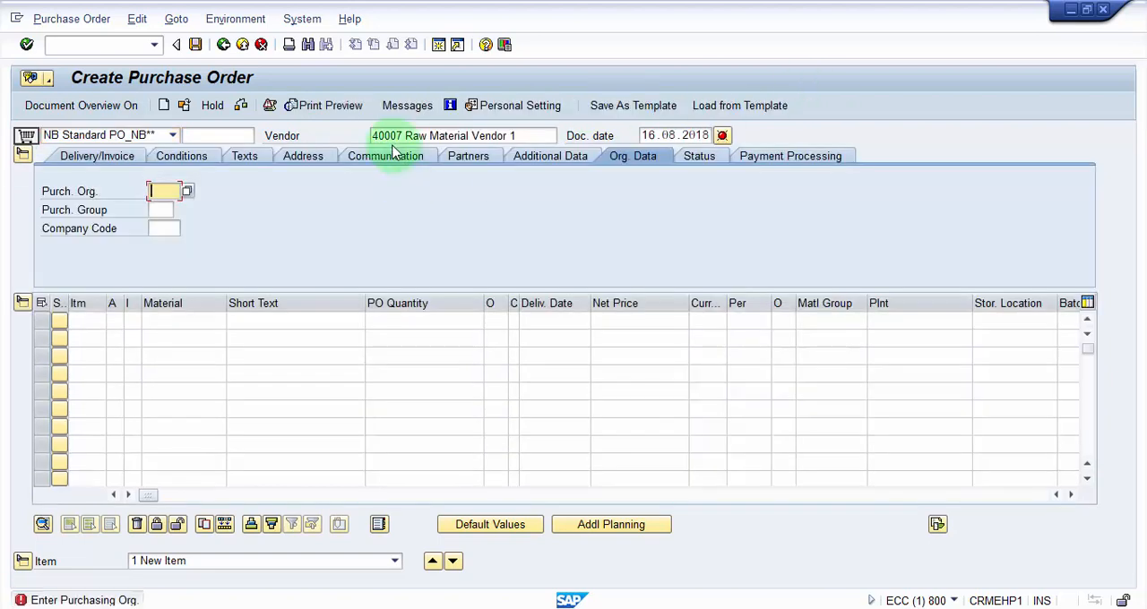
{"action": "type", "text": "btp1"}
{"action": "left_click", "coordinate": [160, 209]}
{"action": "type", "text": "bt1"}
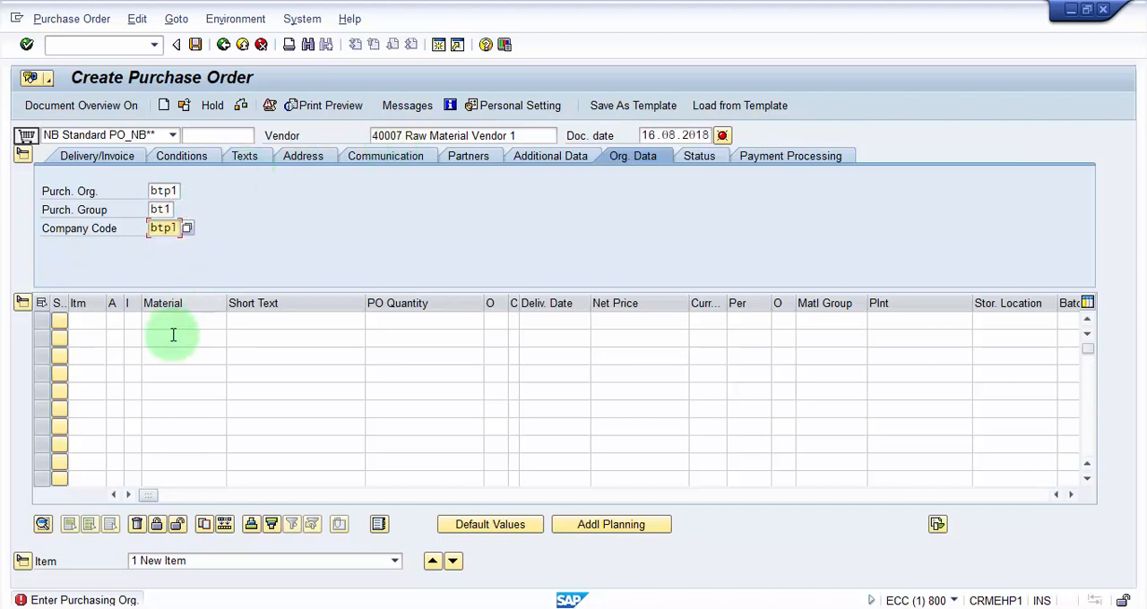
{"action": "left_click", "coordinate": [180, 319]}
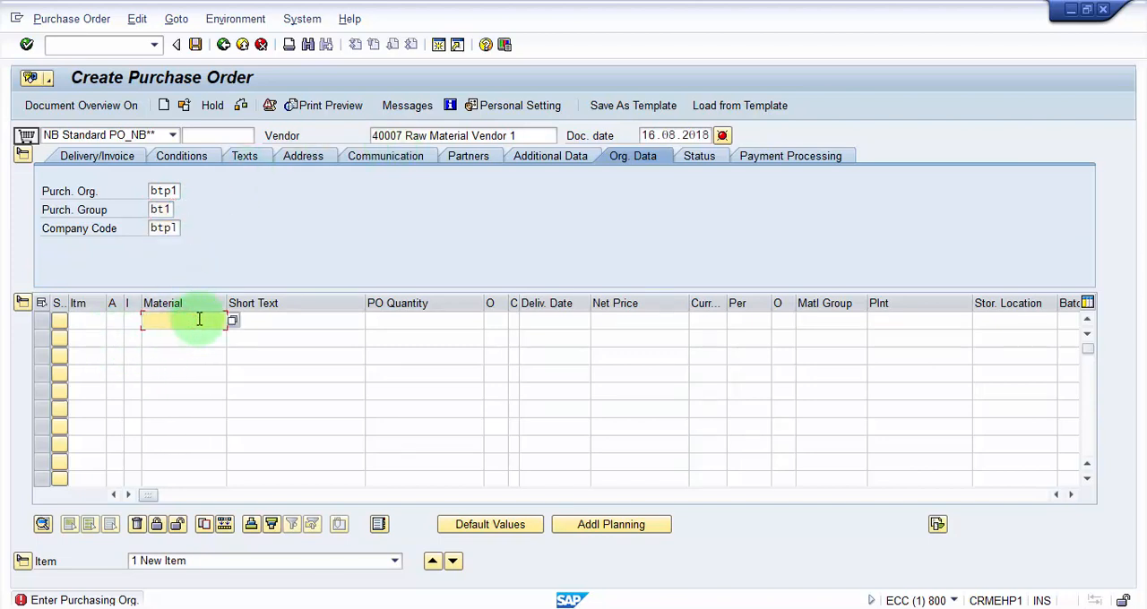
{"action": "type", "text": "r-0105"}
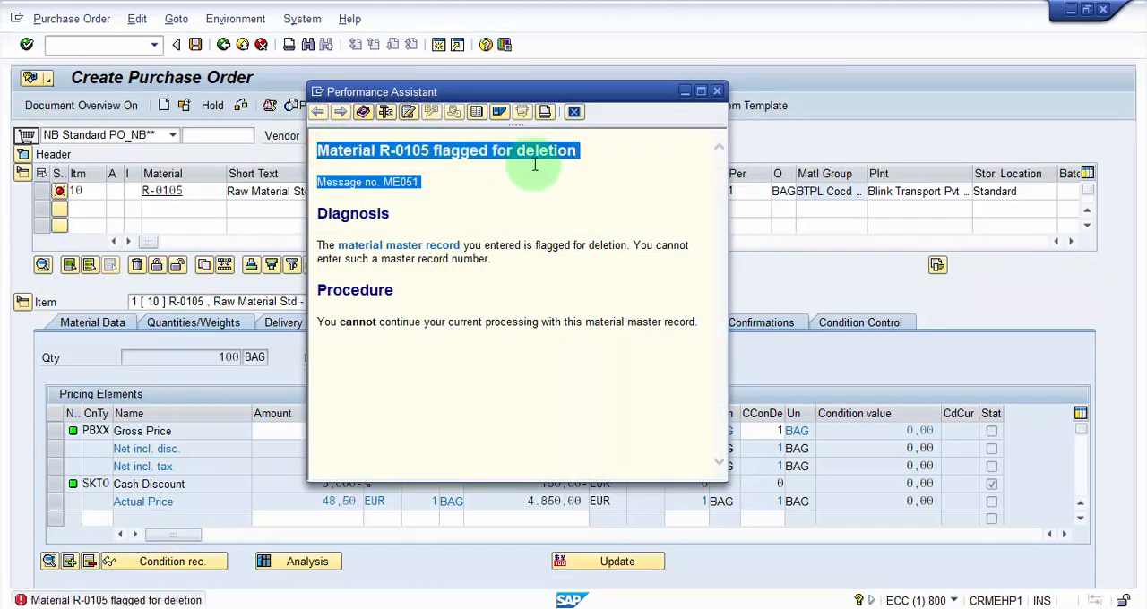
{"action": "mouse_move", "coordinate": [584, 155]}
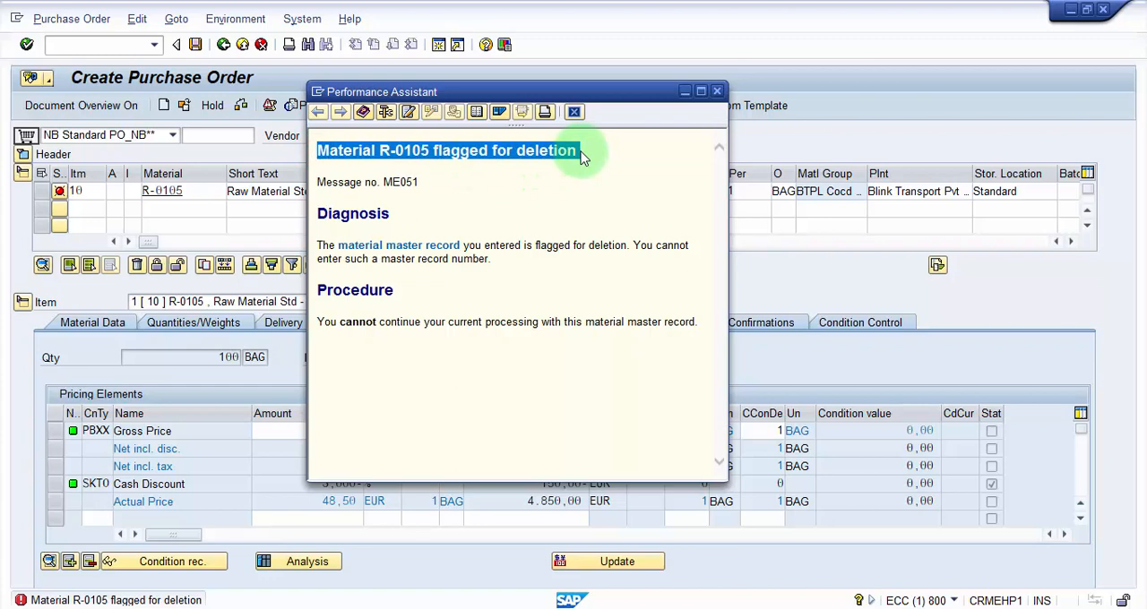
{"action": "mouse_move", "coordinate": [560, 273]}
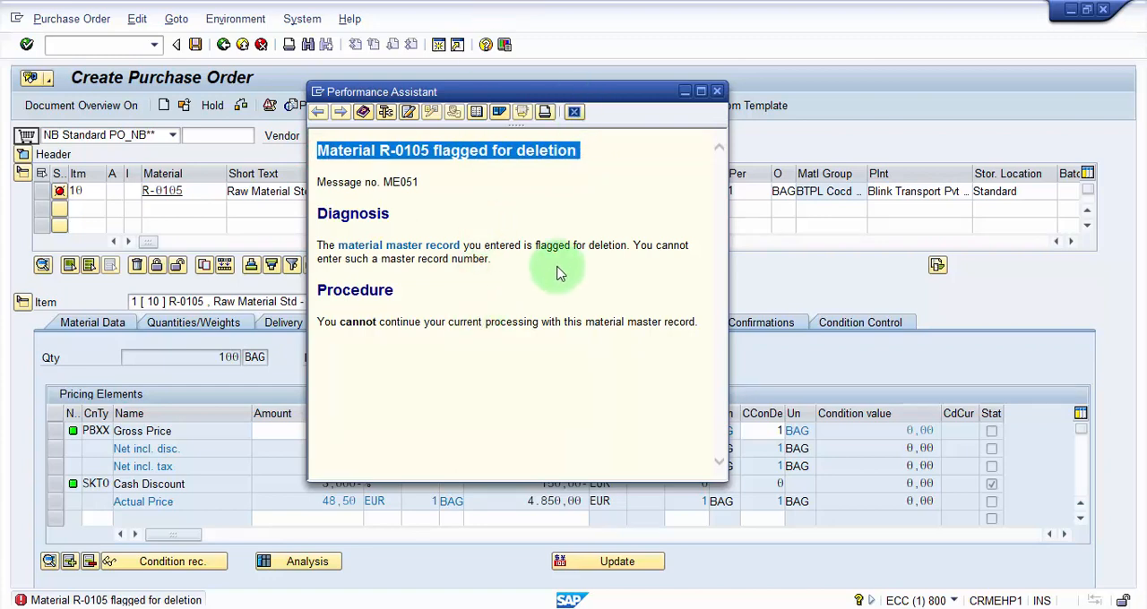
{"action": "mouse_move", "coordinate": [530, 285]}
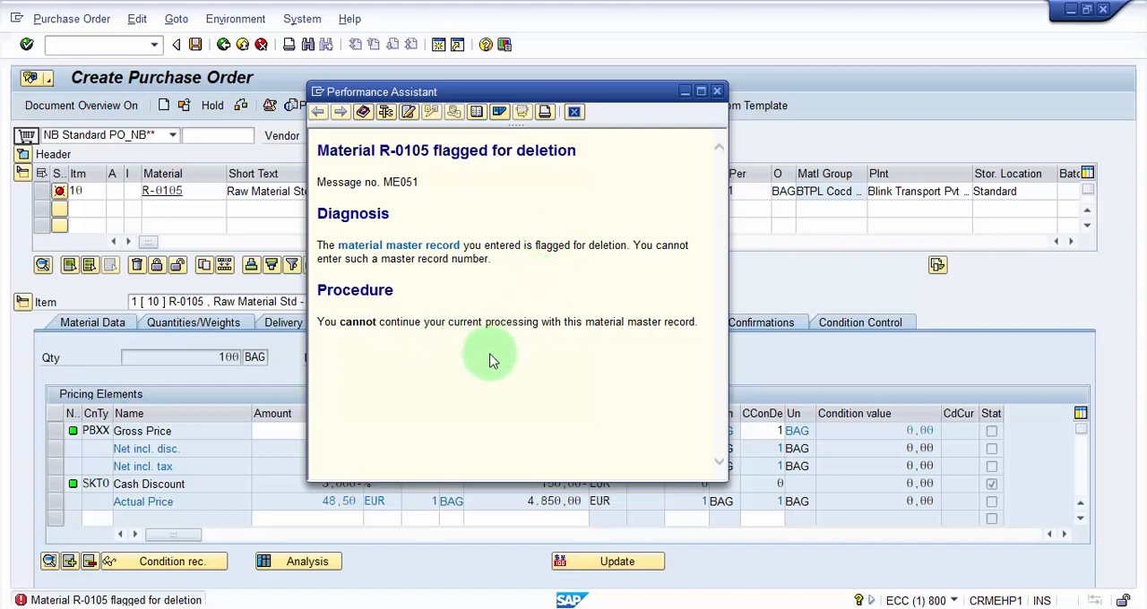
{"action": "mouse_move", "coordinate": [450, 287]}
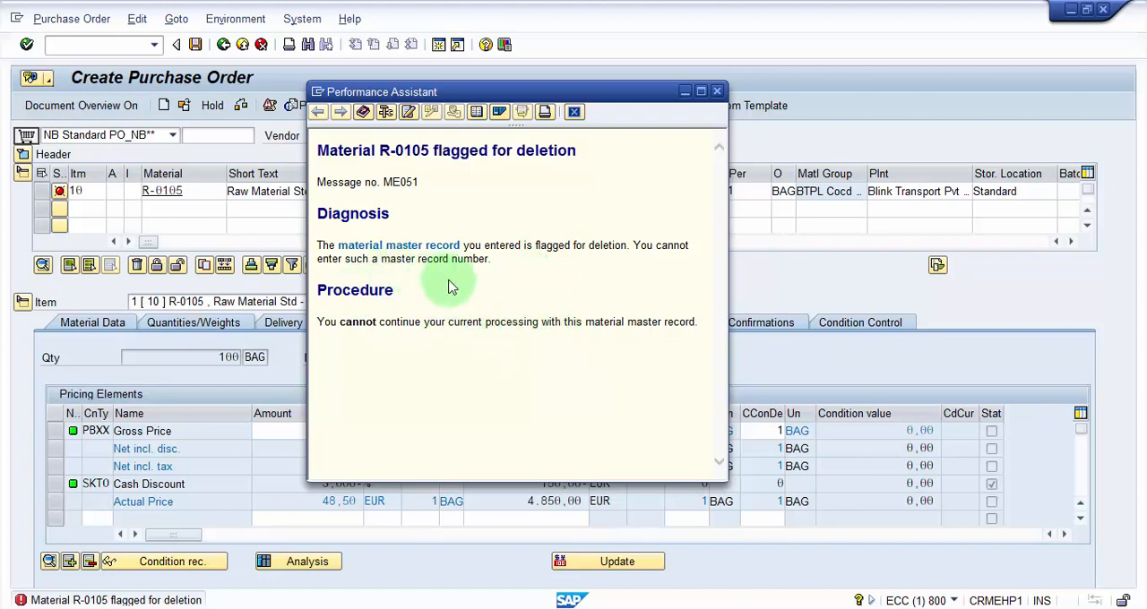
{"action": "mouse_move", "coordinate": [461, 285]}
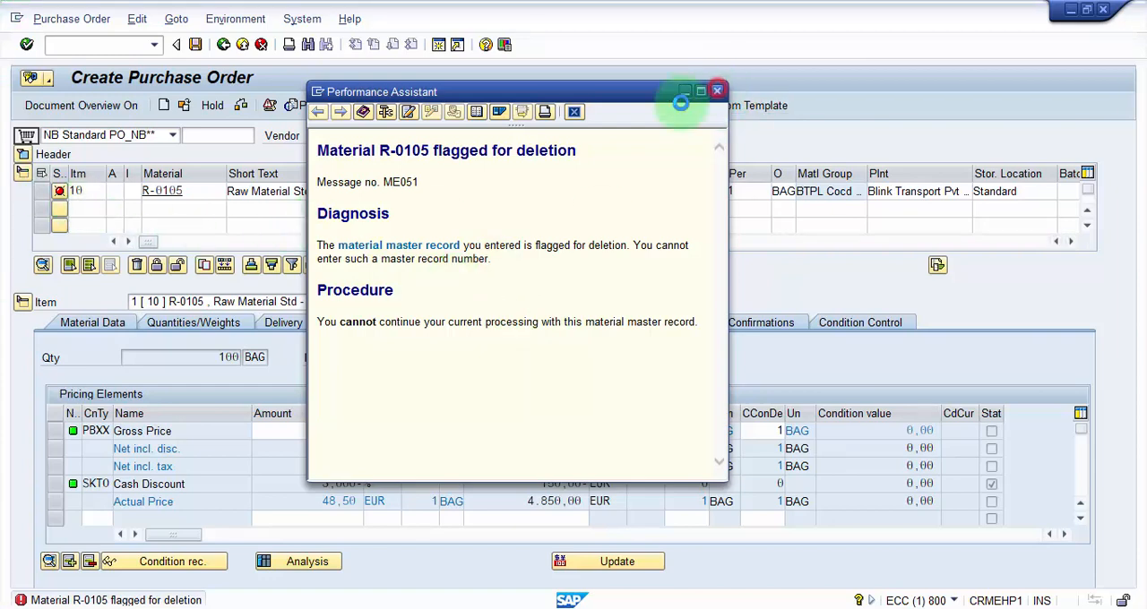
- Dismiss the flagged-for-deletion explanation and exit the purchase order, raising the save prompt
{"action": "left_click", "coordinate": [717, 90]}
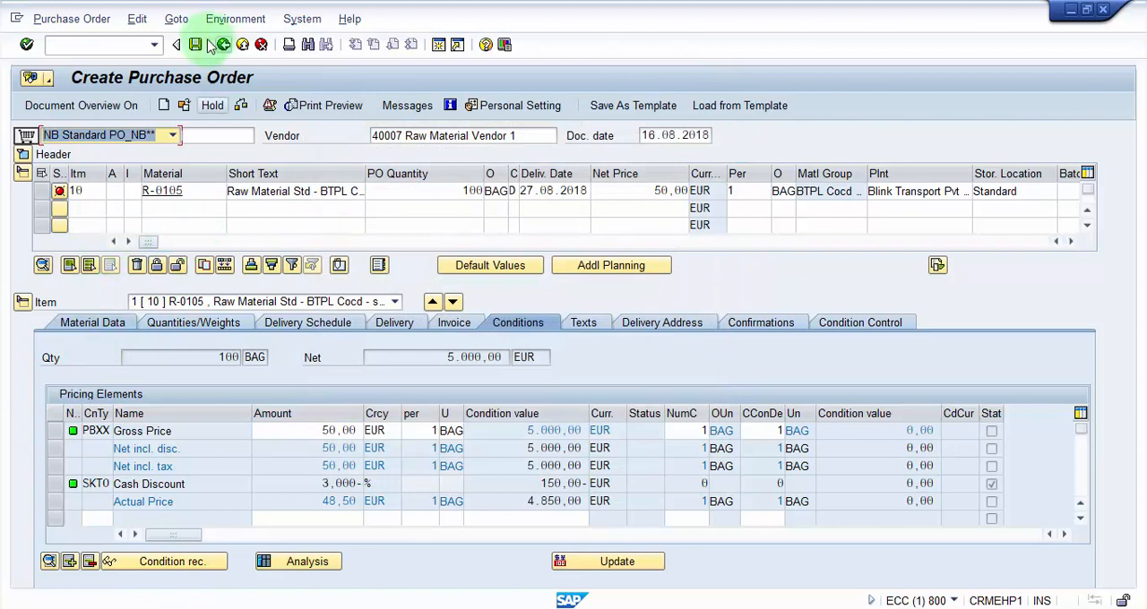
{"action": "left_click", "coordinate": [181, 43]}
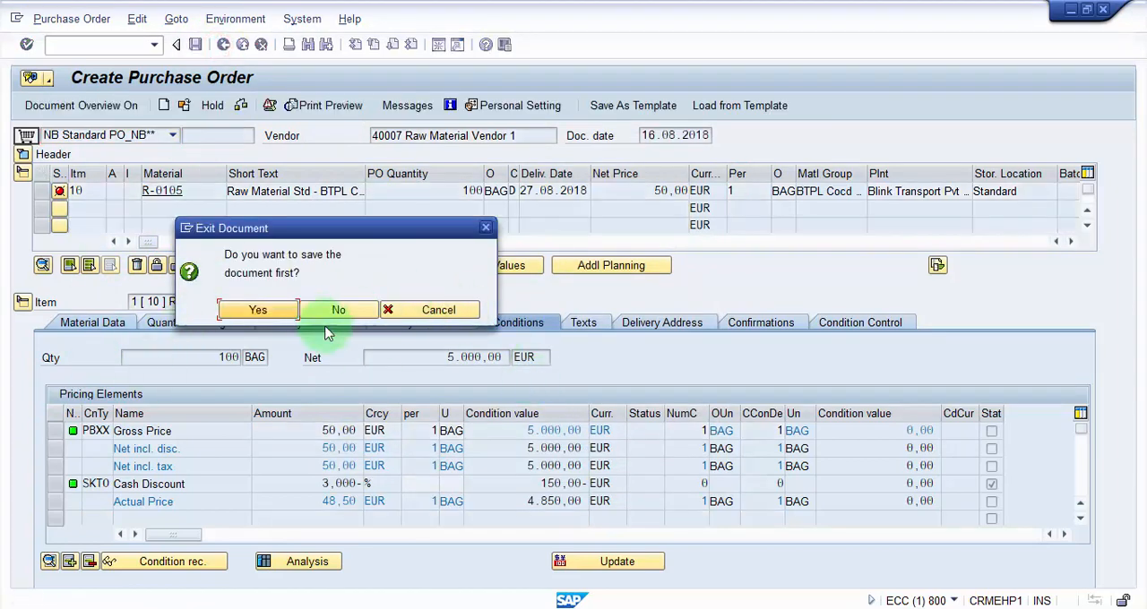